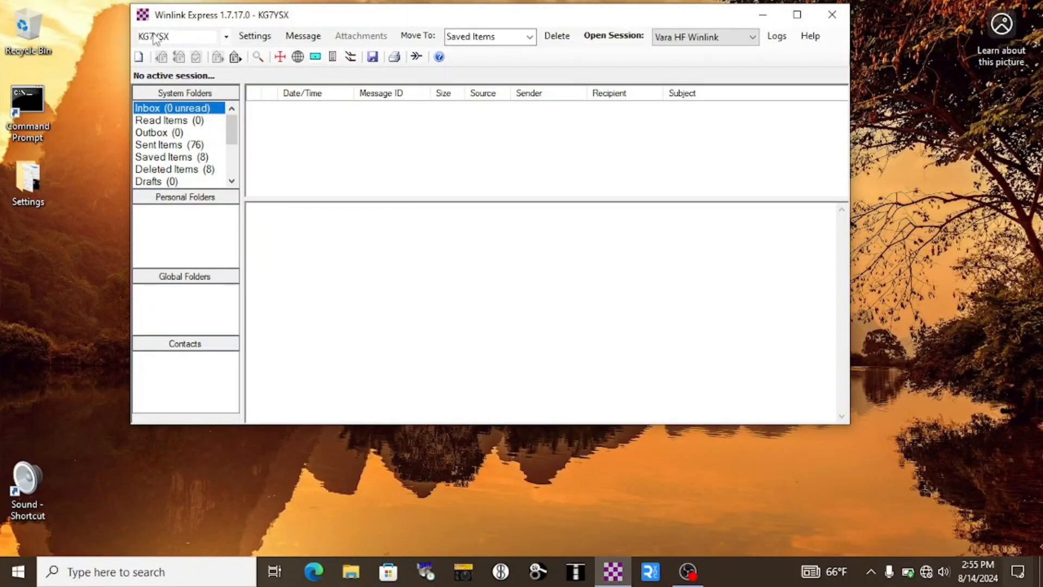
pyautogui.click(140, 56)
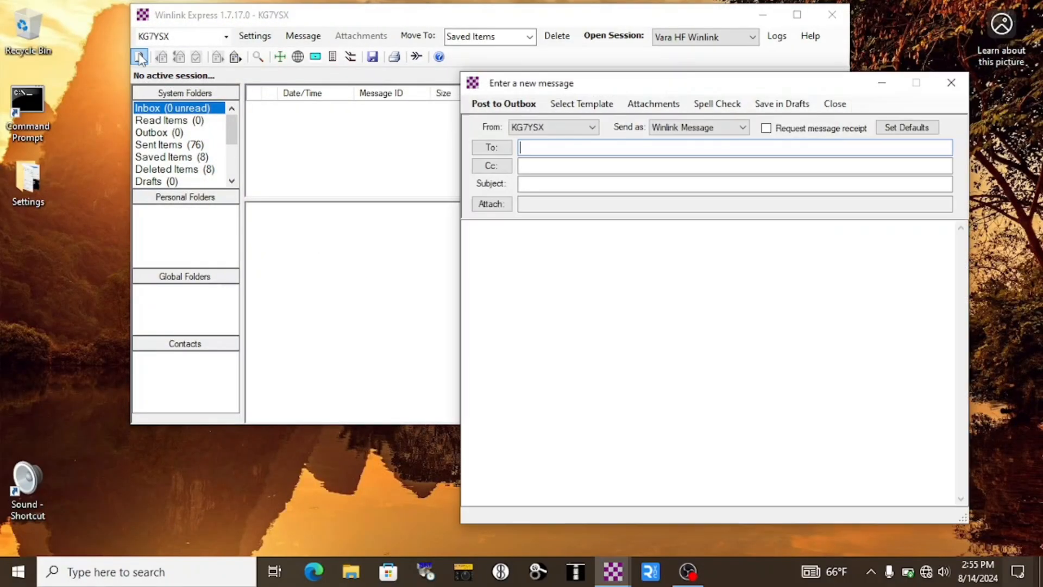
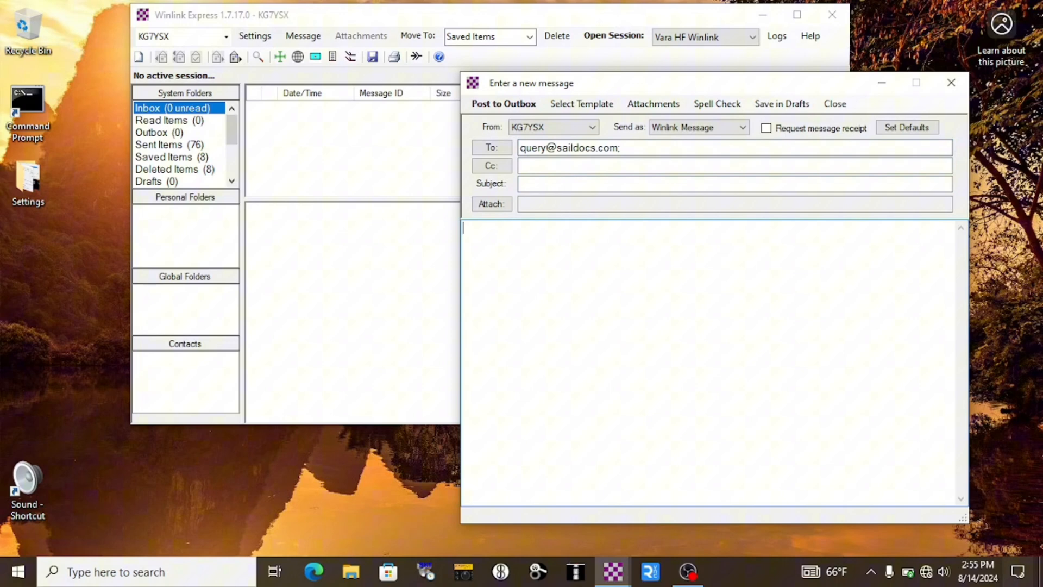
pyautogui.write('send')
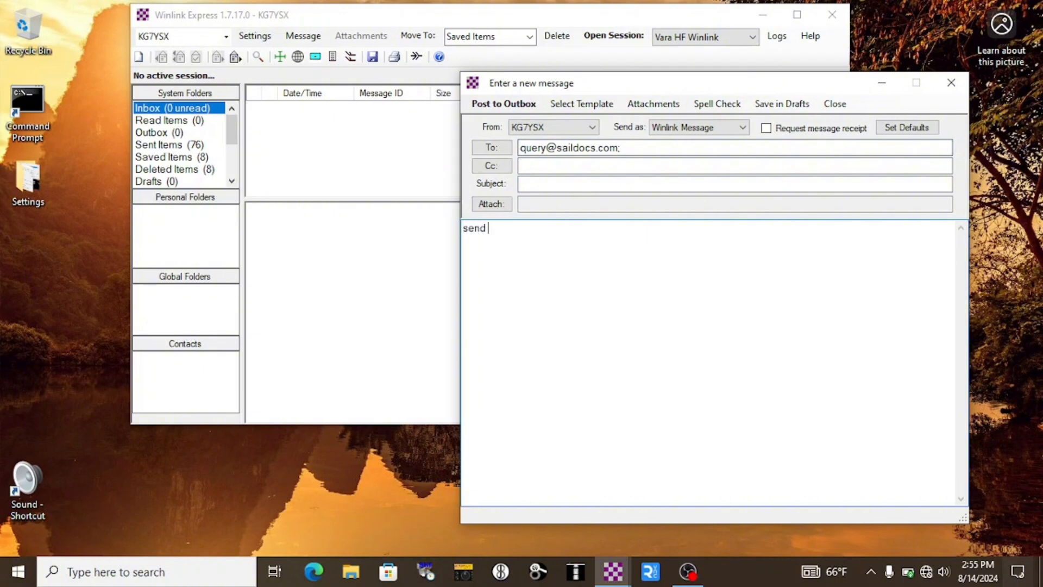
pyautogui.write('https')
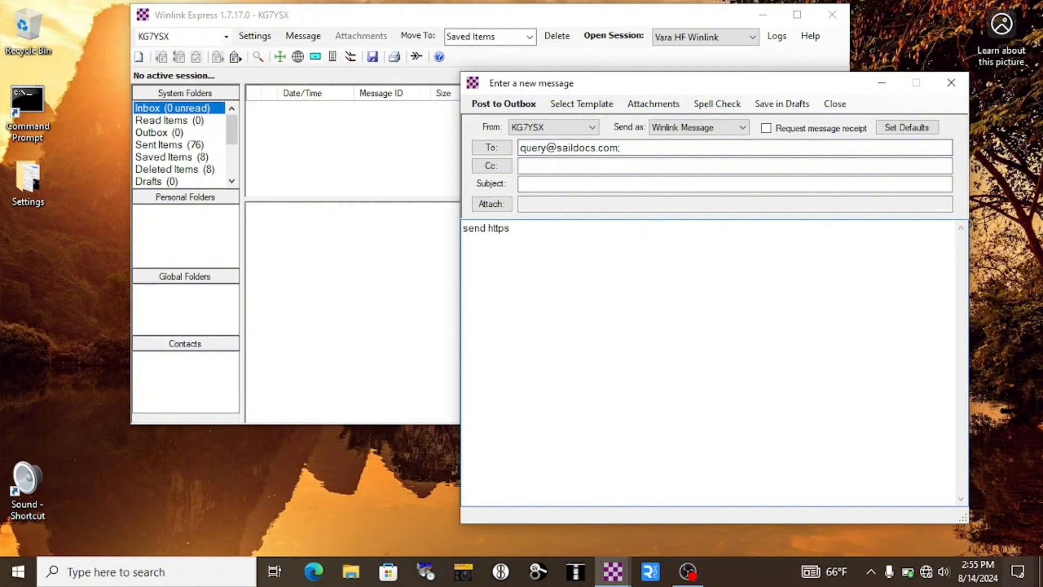
pyautogui.write('://m')
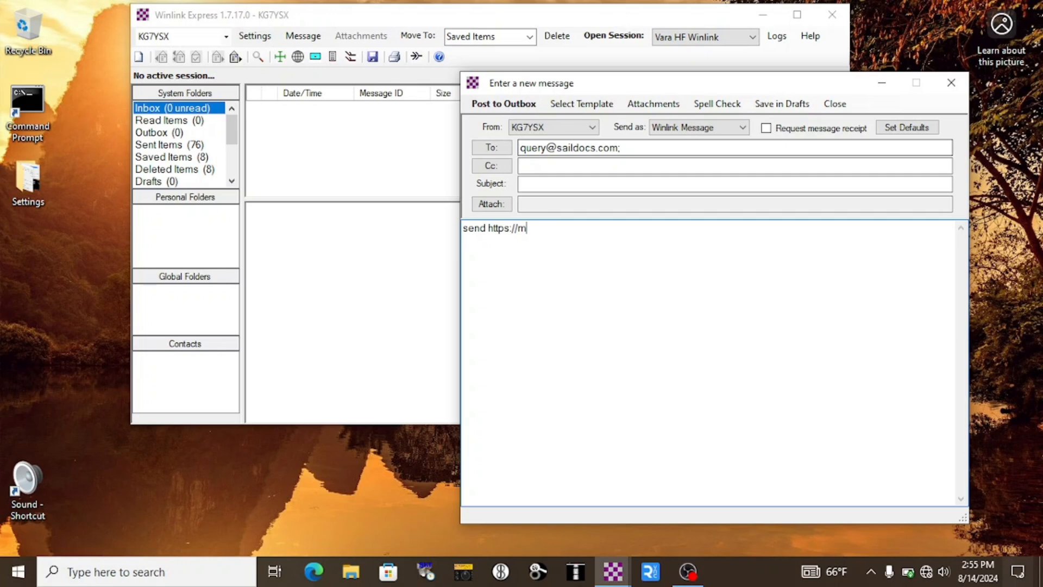
pyautogui.write('ojeek.com')
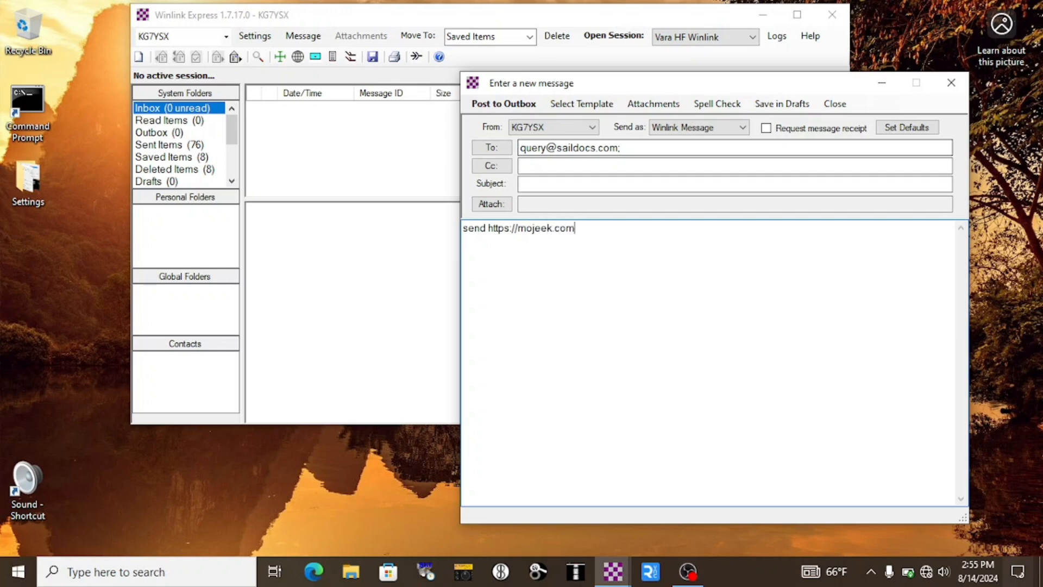
pyautogui.write('/s')
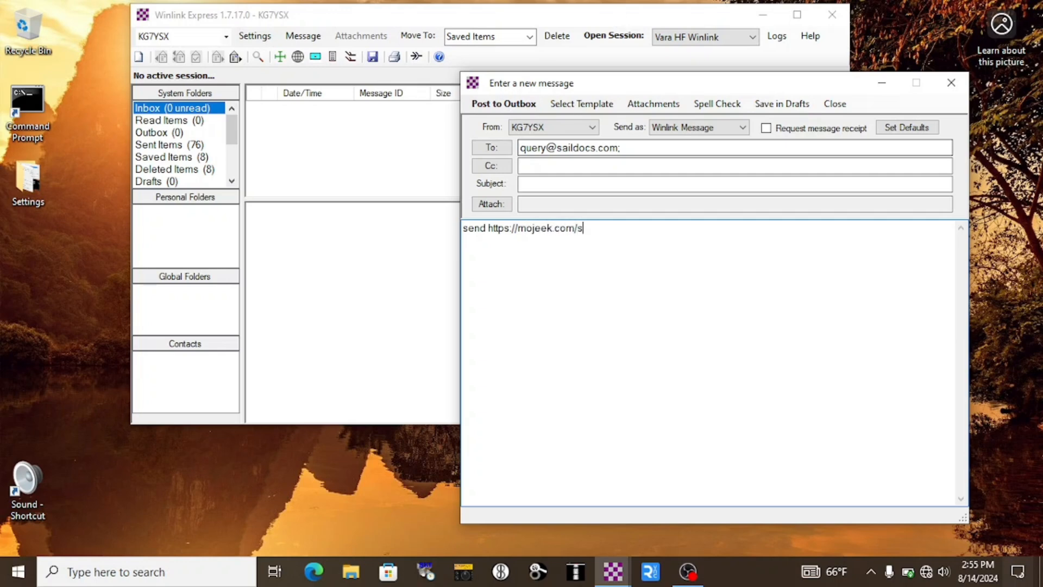
pyautogui.write('earch')
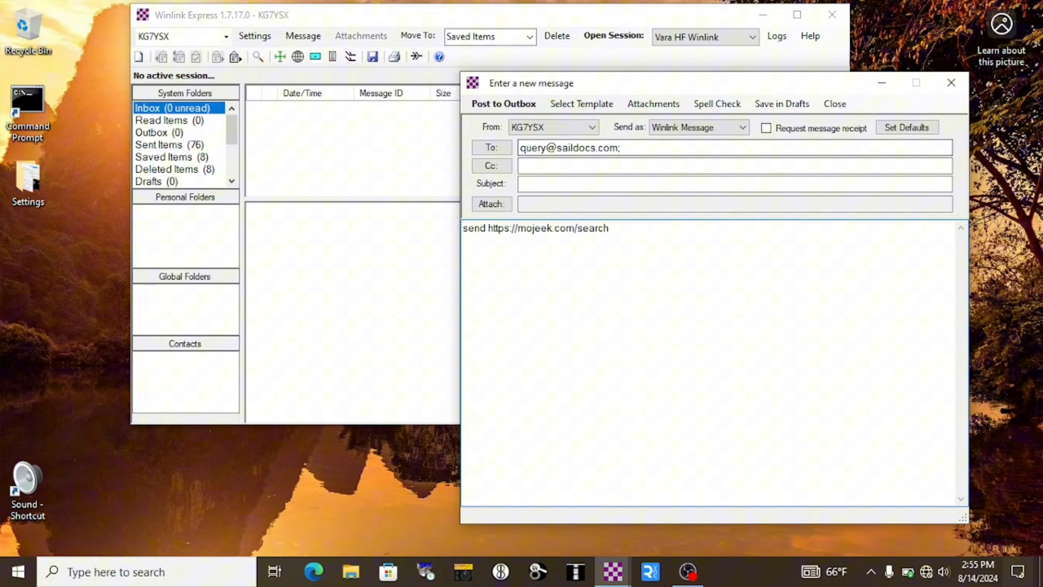
pyautogui.write('?')
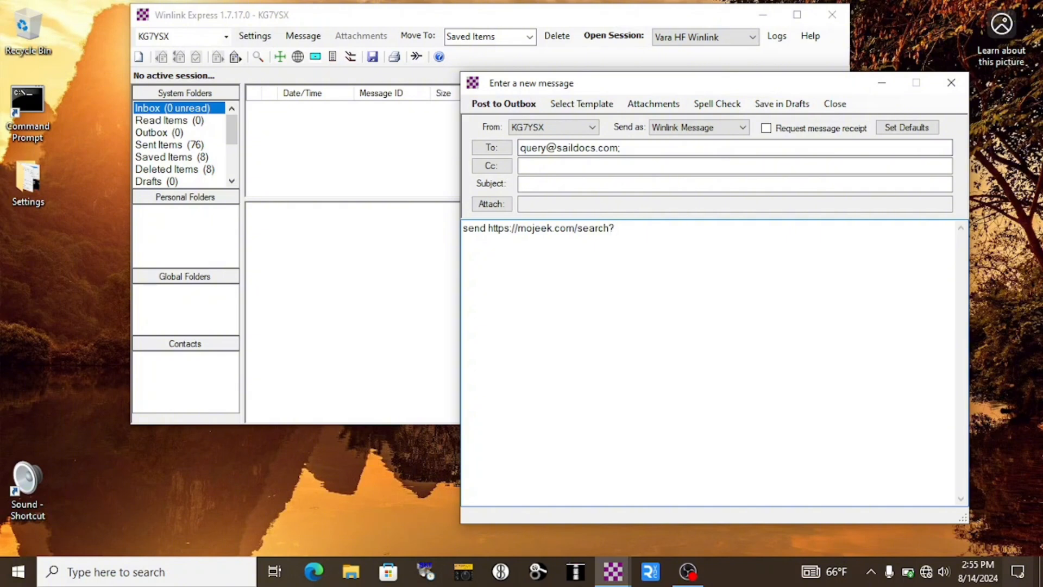
pyautogui.write('q')
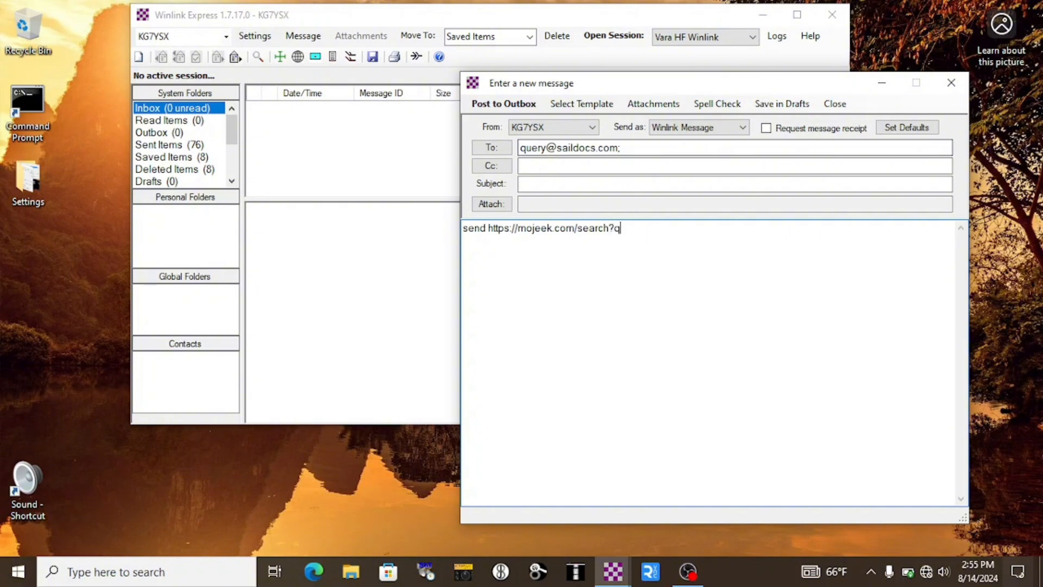
pyautogui.write('what')
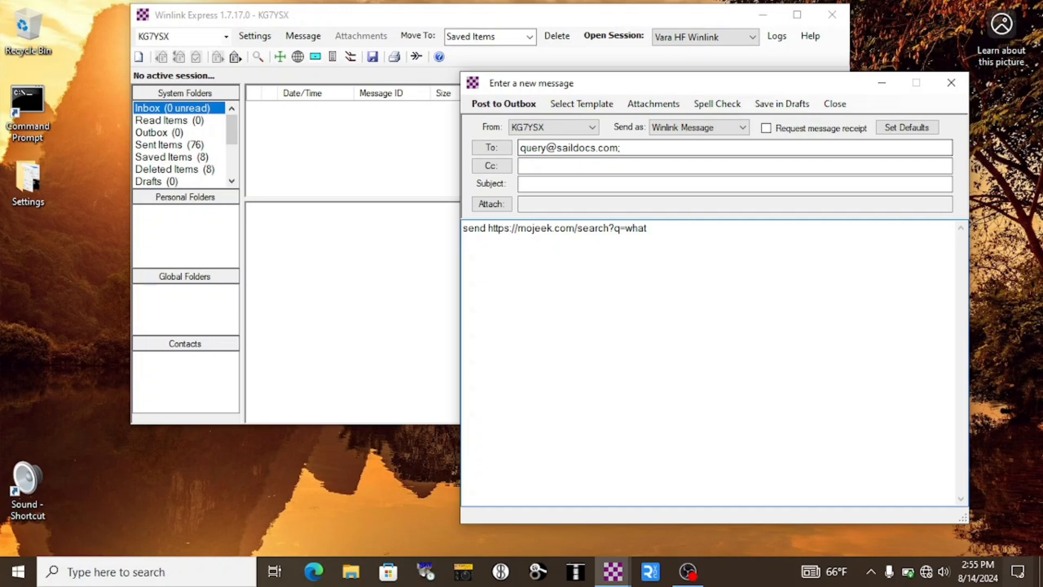
pyautogui.write('+does')
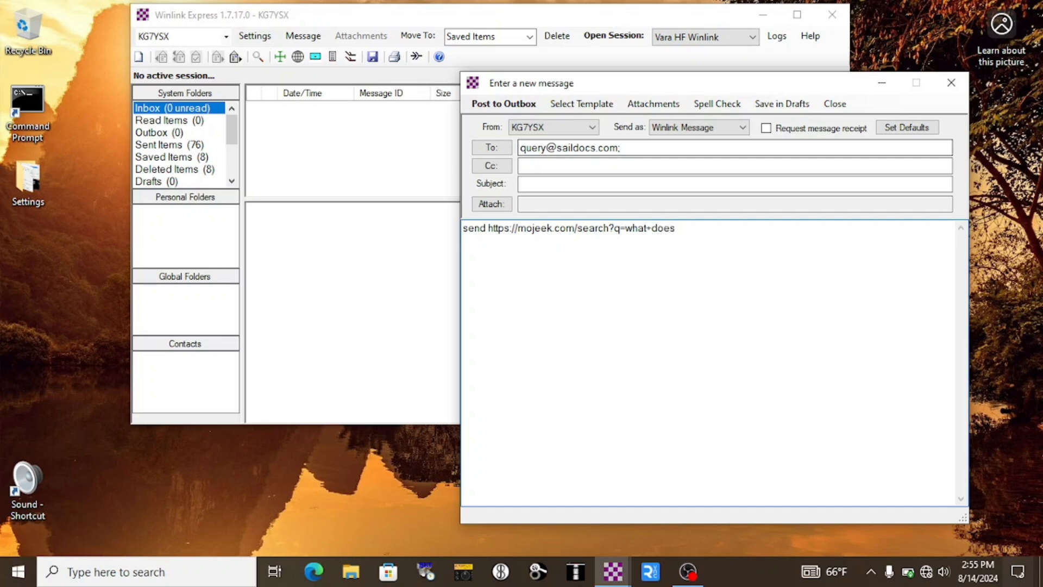
pyautogui.write('+manatee')
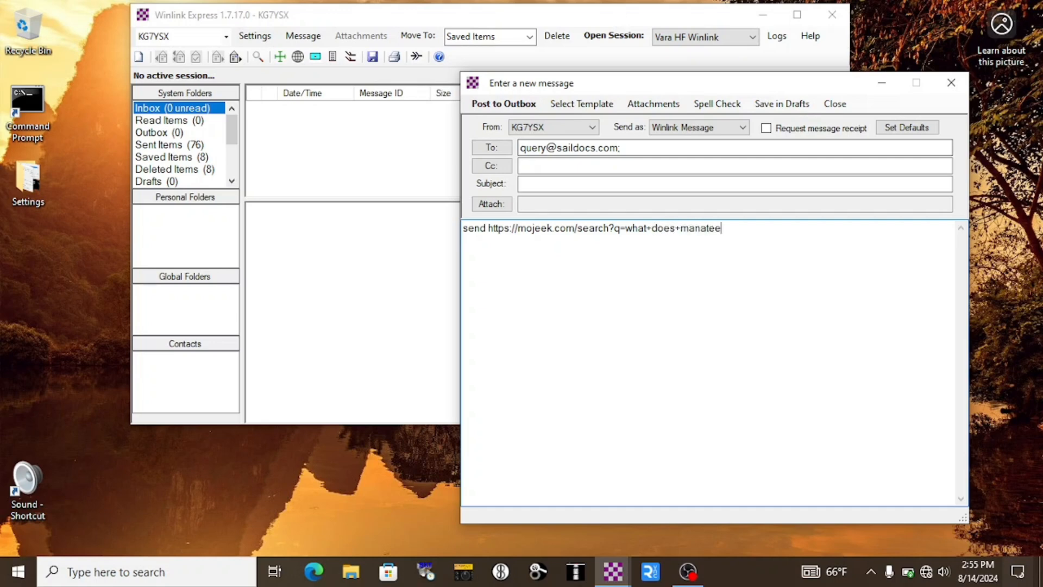
pyautogui.write('+tast')
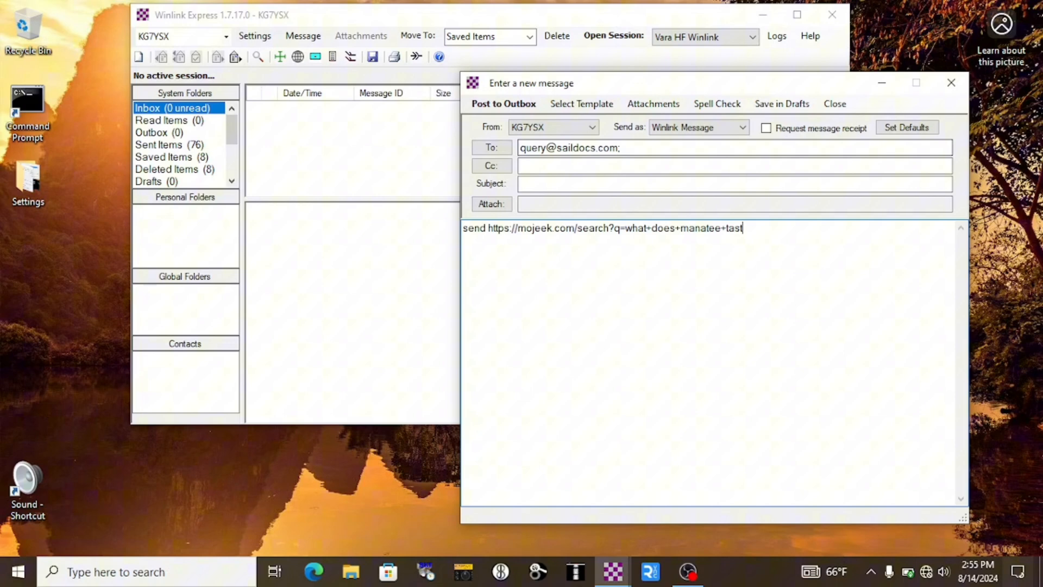
pyautogui.write('e+like')
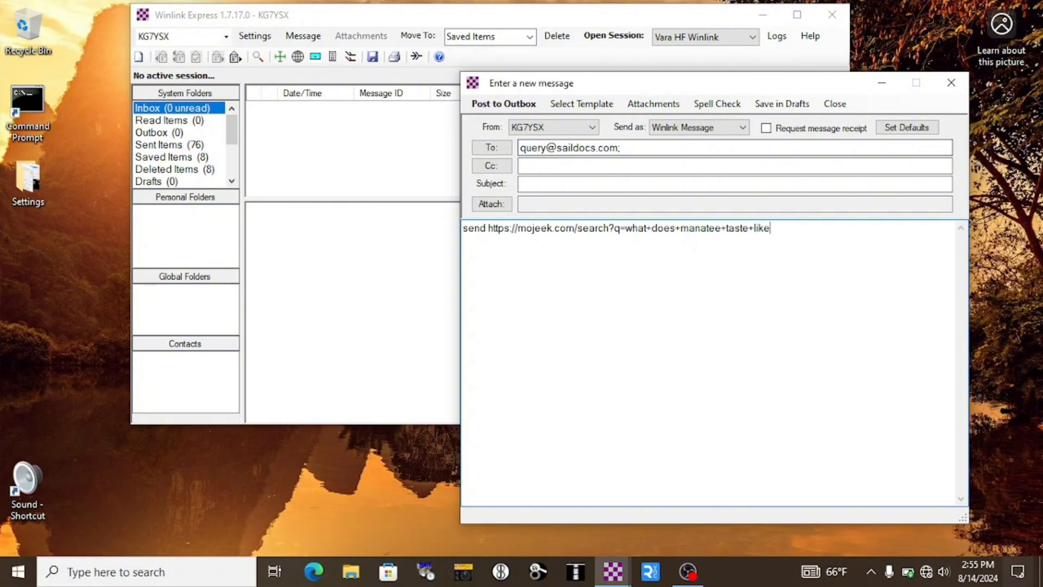
# Post the request to the Outbox, confirming sending without a subject.
pyautogui.click(503, 104)
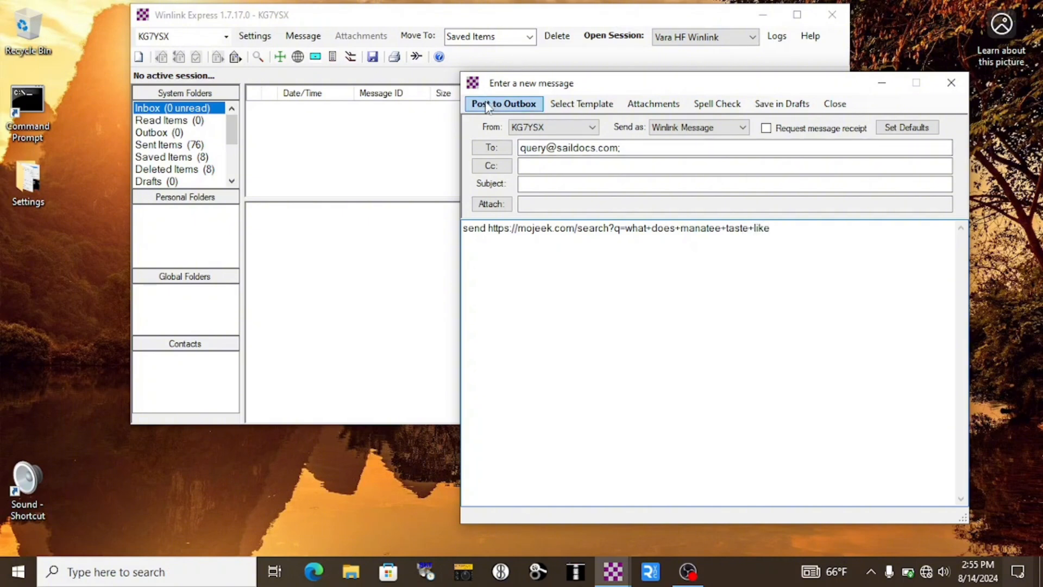
pyautogui.click(503, 103)
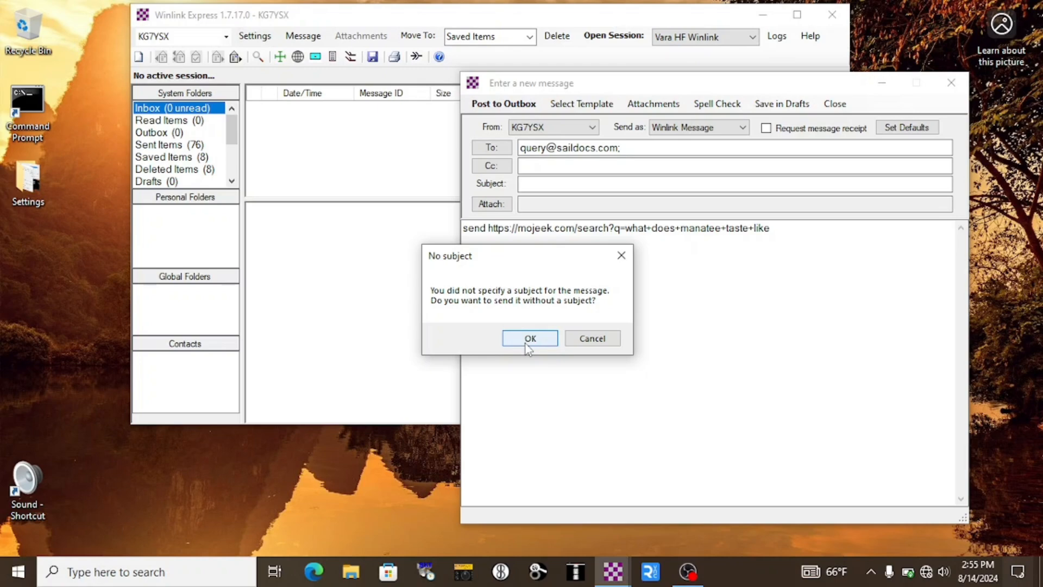
pyautogui.click(530, 339)
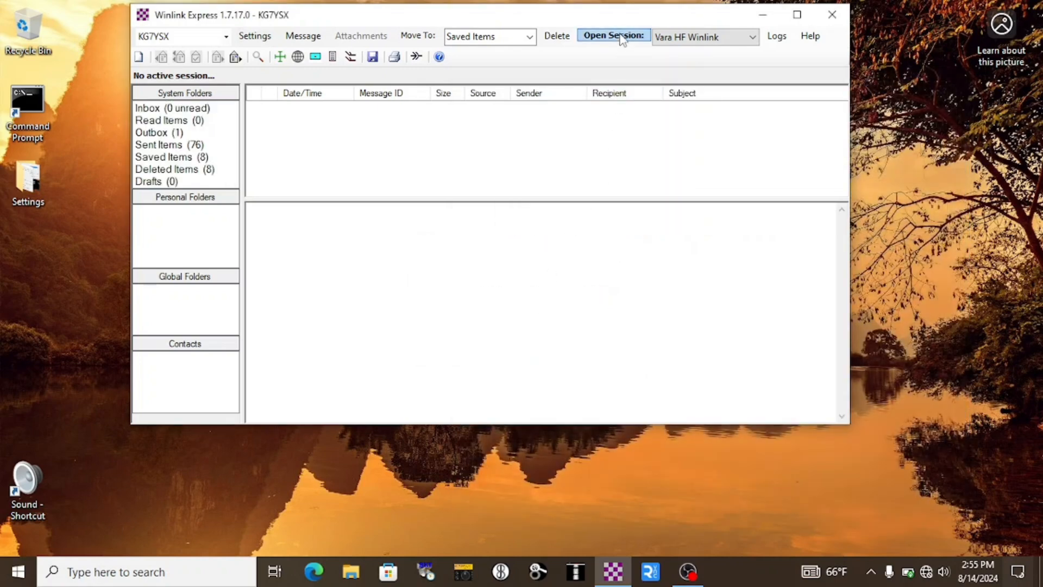
# Open a Vara HF Winlink session and show the HF gateway channel list.
pyautogui.click(614, 36)
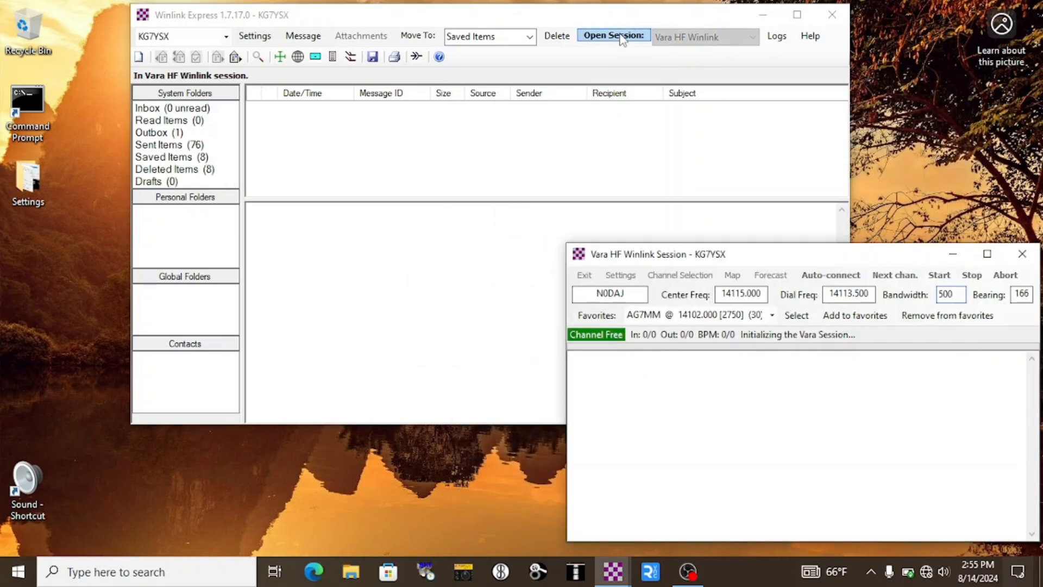
pyautogui.click(614, 36)
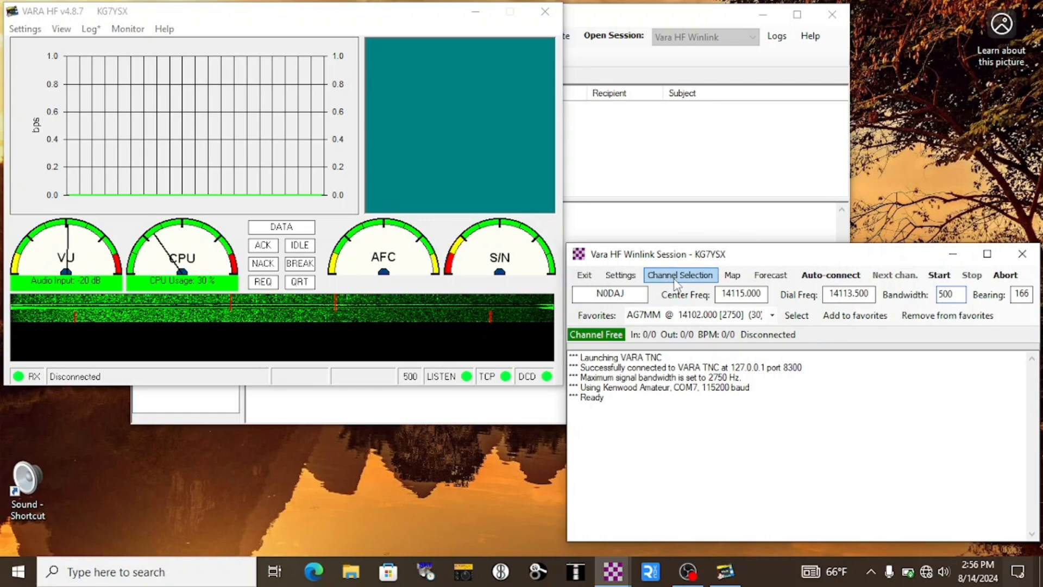
pyautogui.click(681, 275)
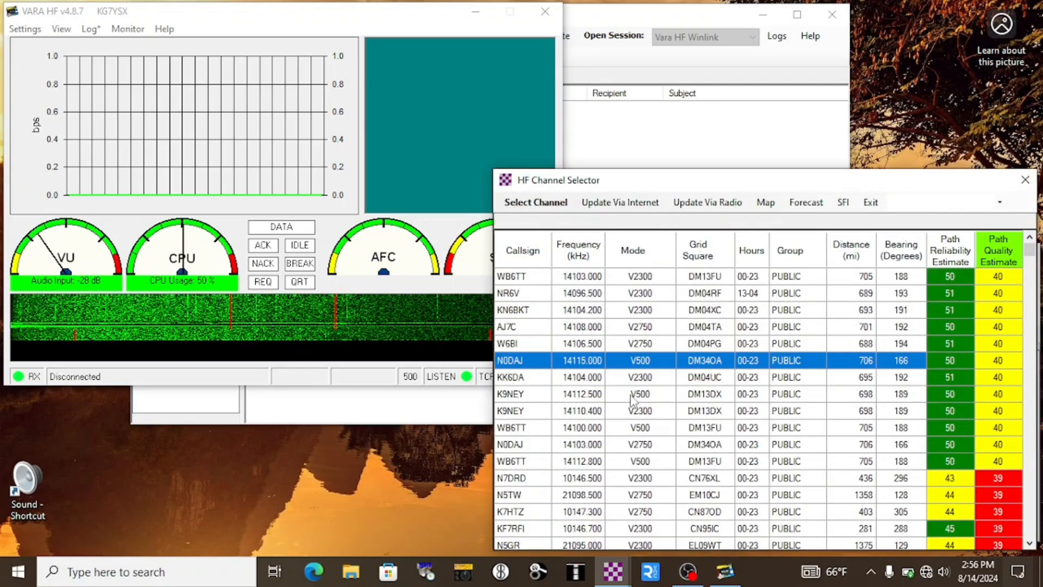
# Select gateway K9NEY at 14112.500 kHz and start the connection.
pyautogui.click(640, 394)
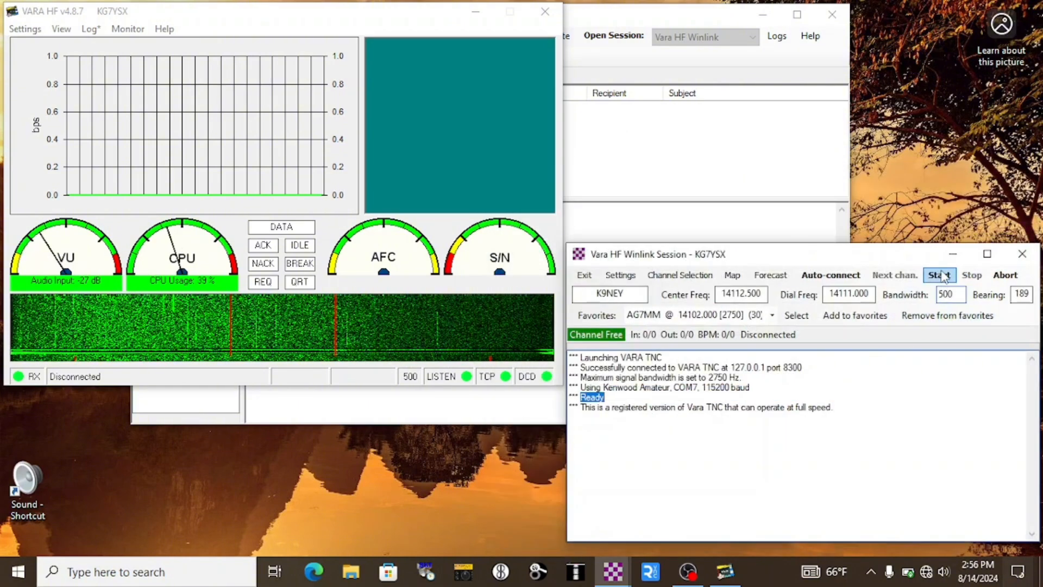
pyautogui.click(938, 275)
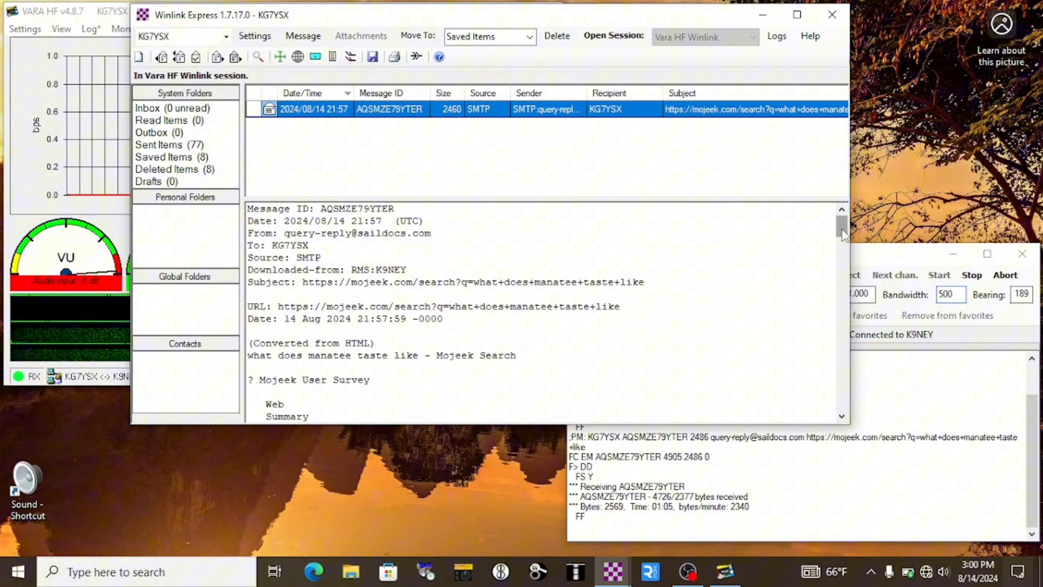
# Scroll through SailDocs' Mojeek search results about manatee taste.
pyautogui.scroll(-3)
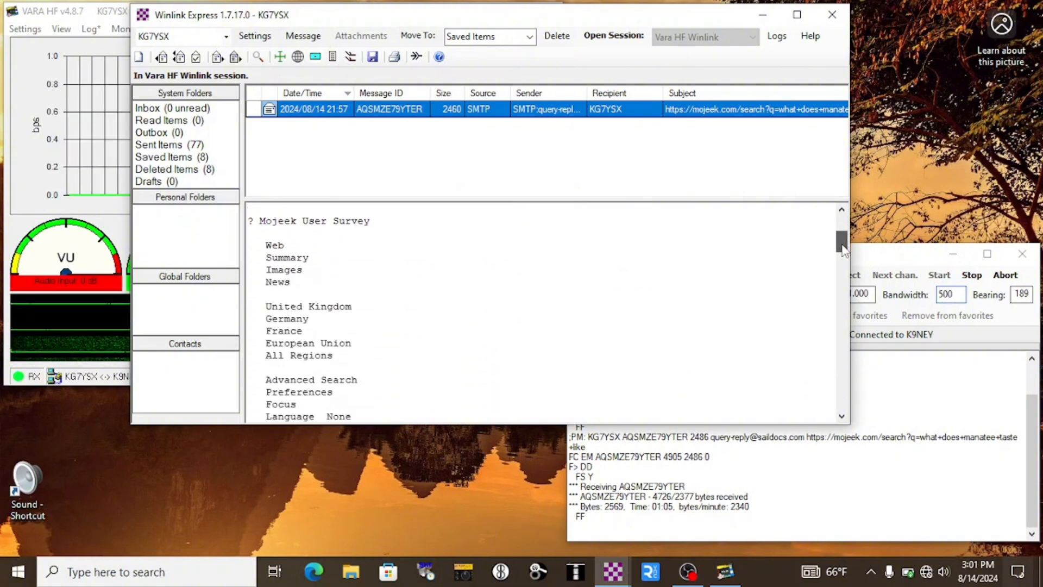
pyautogui.scroll(-3)
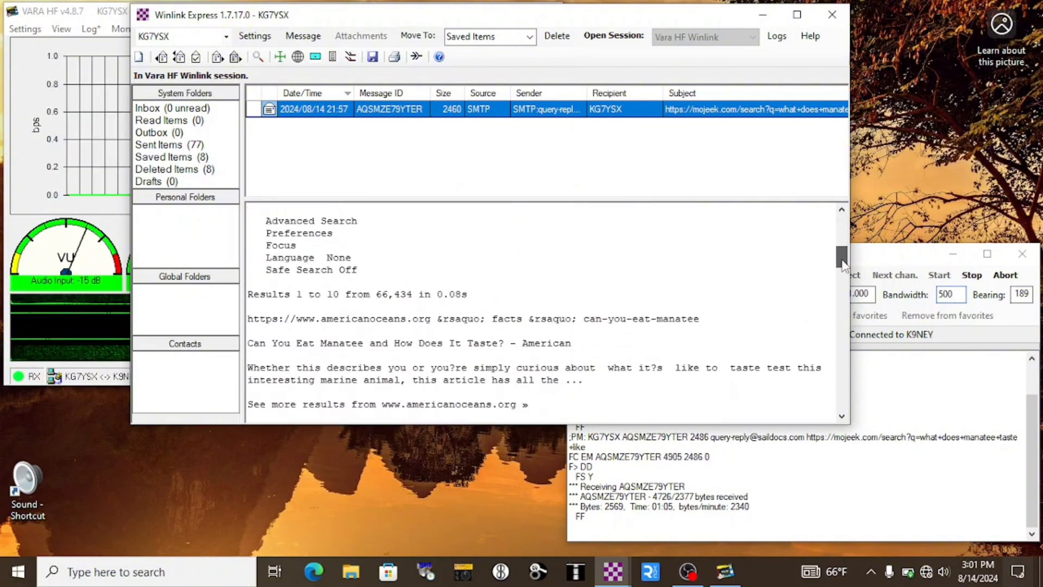
pyautogui.scroll(-3)
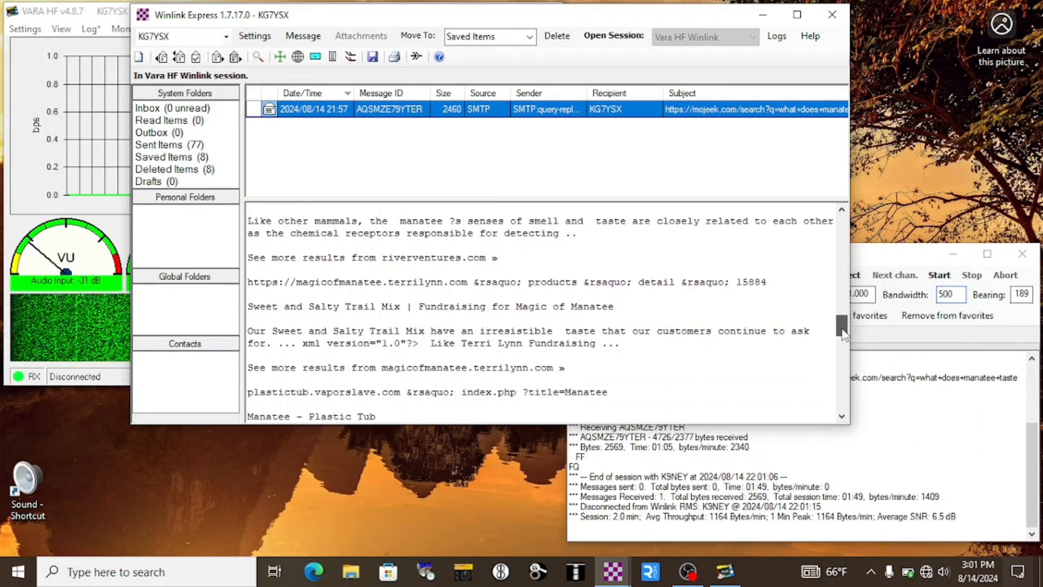
pyautogui.scroll(-3)
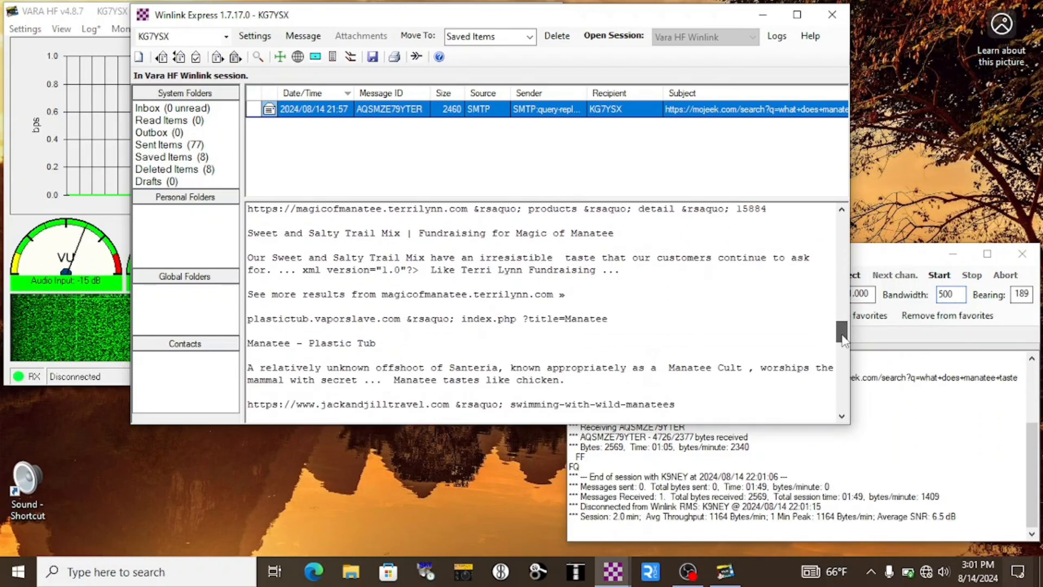